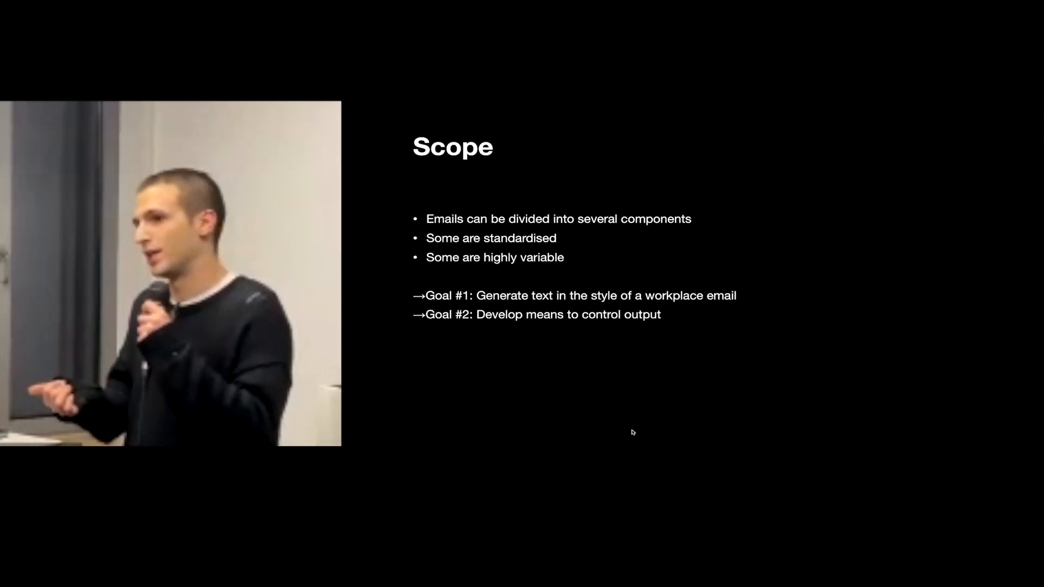
{"action": "key", "text": "Right"}
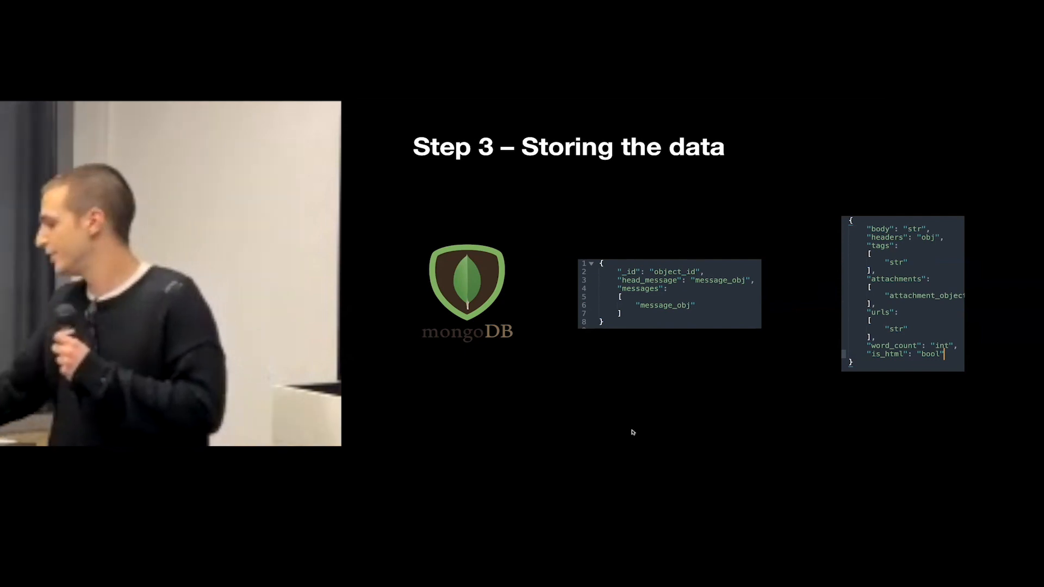
{"action": "key", "text": "Right"}
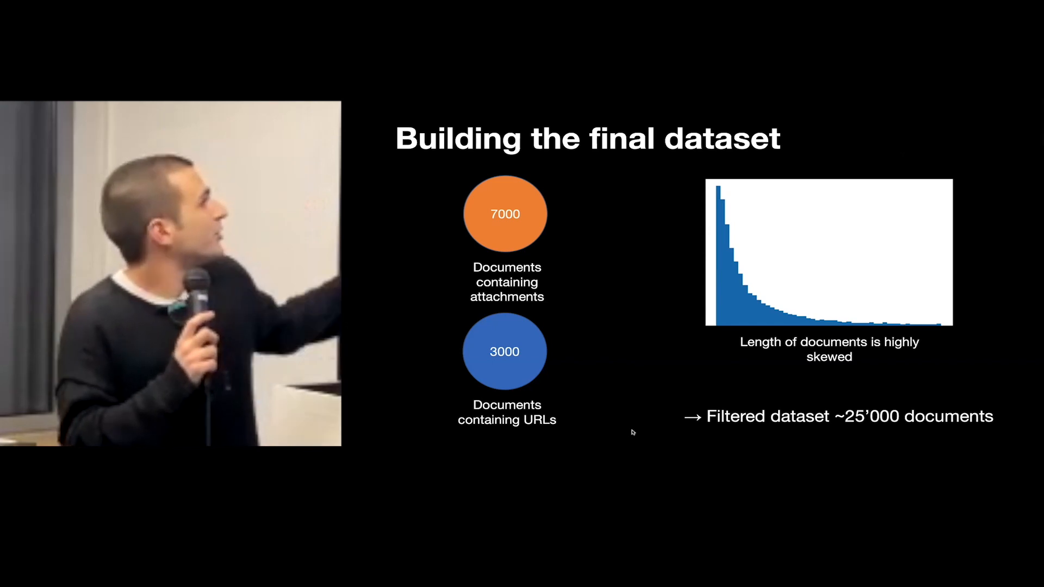